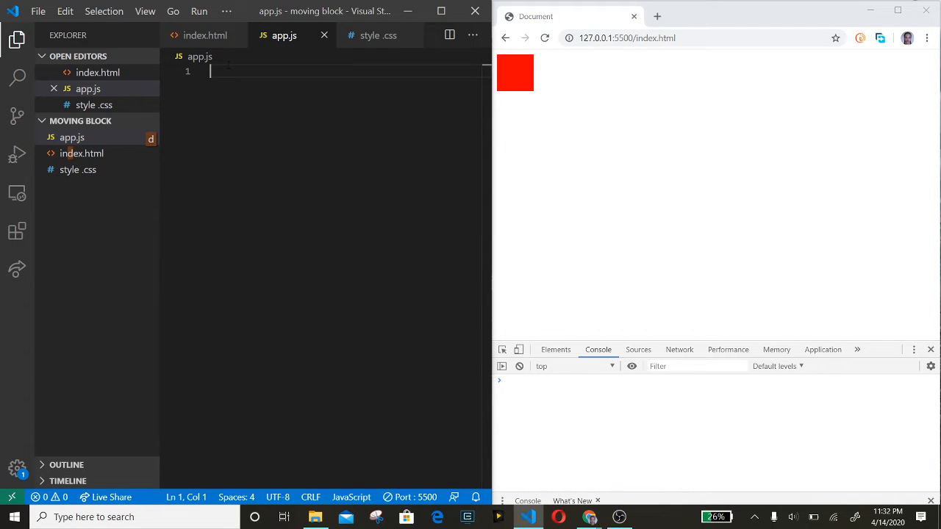
# Review the HTML markup and the box's CSS, then return to the empty app.js.
pyautogui.click(206, 36)
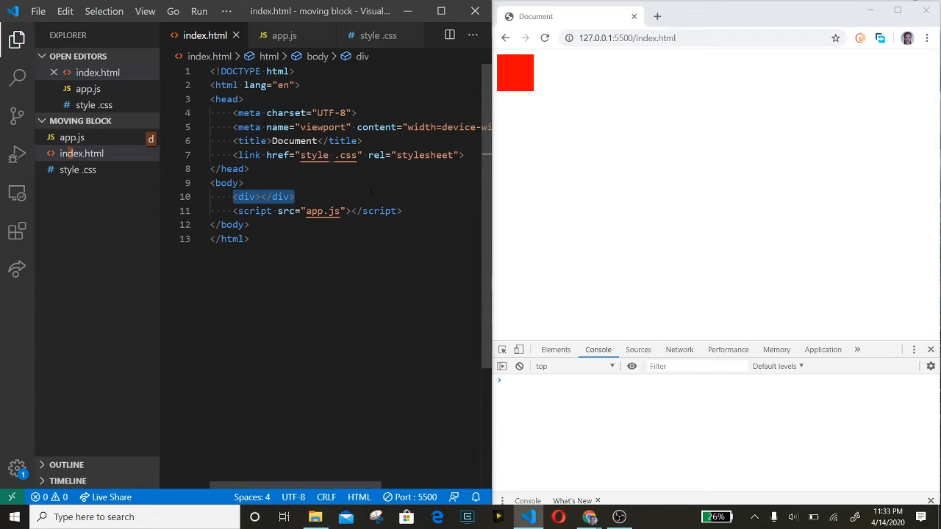
pyautogui.click(378, 35)
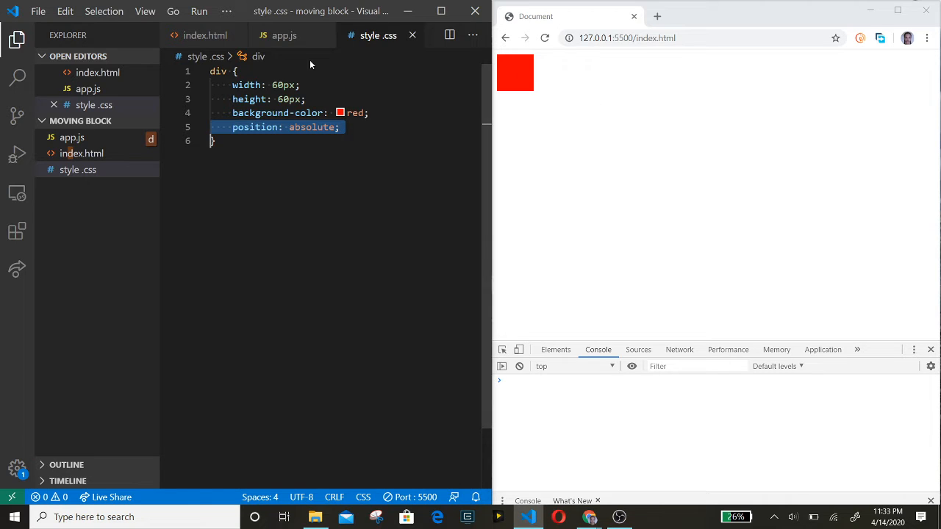
pyautogui.click(285, 36)
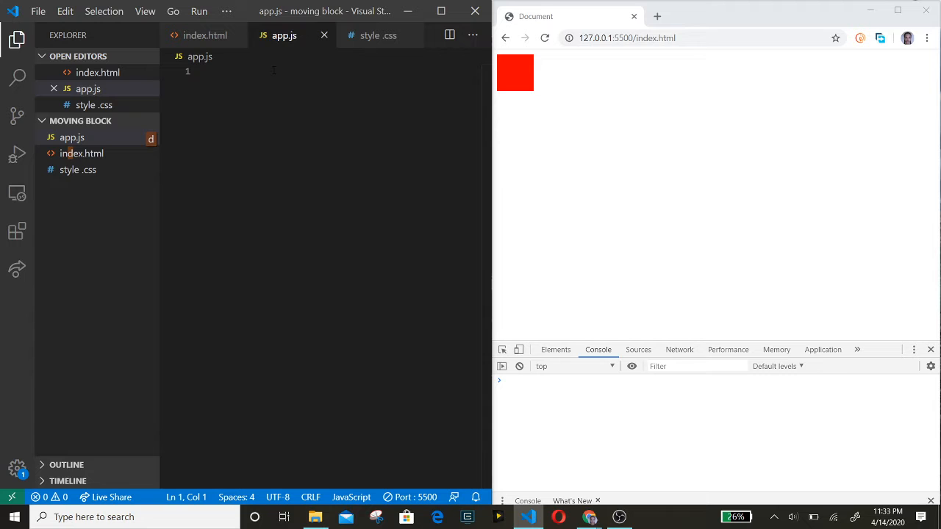
# Declare let box = document.querySelector('div') in app.js.
pyautogui.write('let')
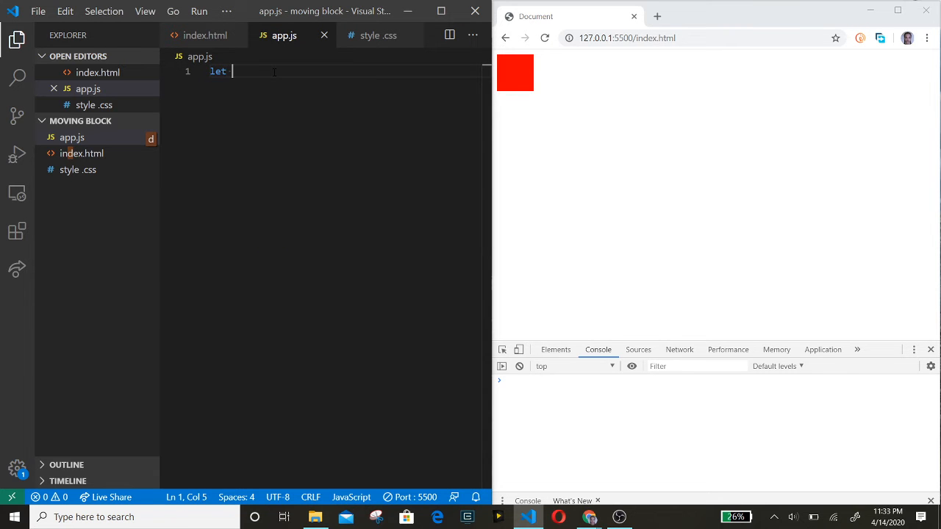
pyautogui.write('box')
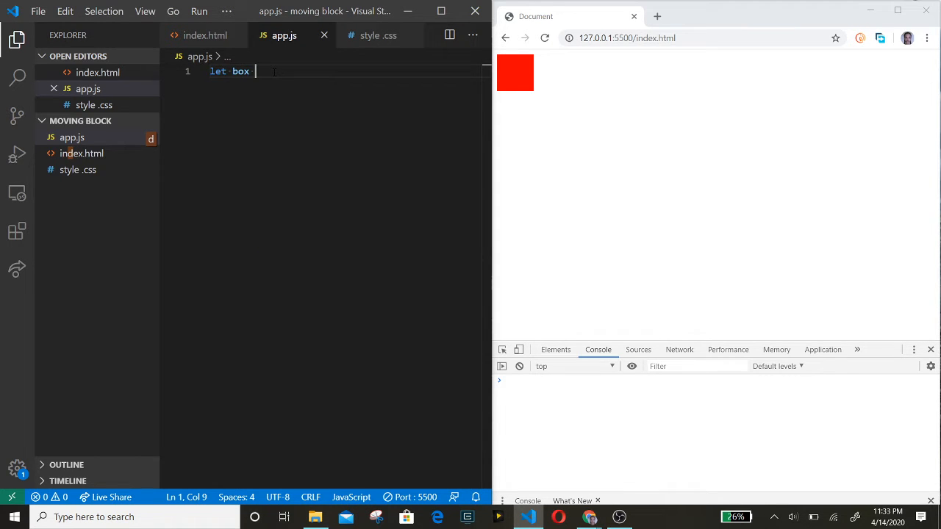
pyautogui.write('qu')
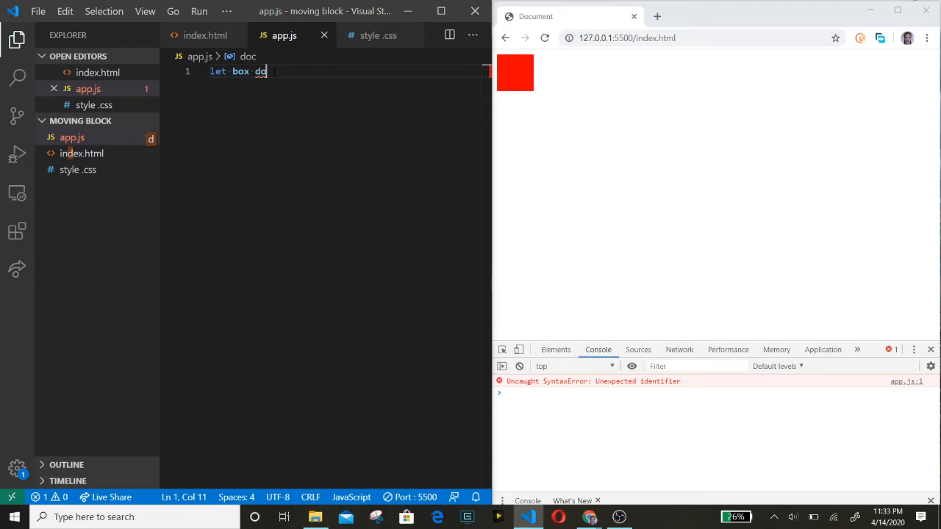
pyautogui.write('u')
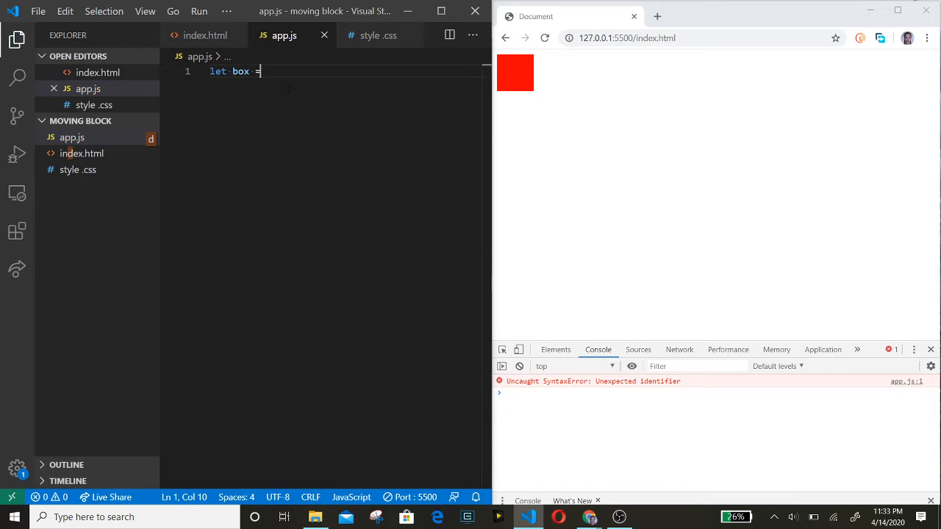
pyautogui.write('document.')
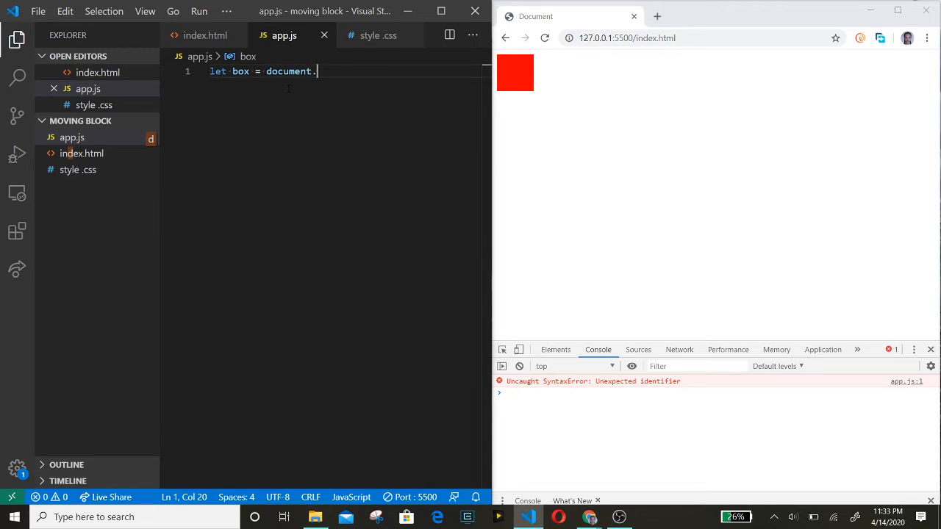
pyautogui.write('querySelector')
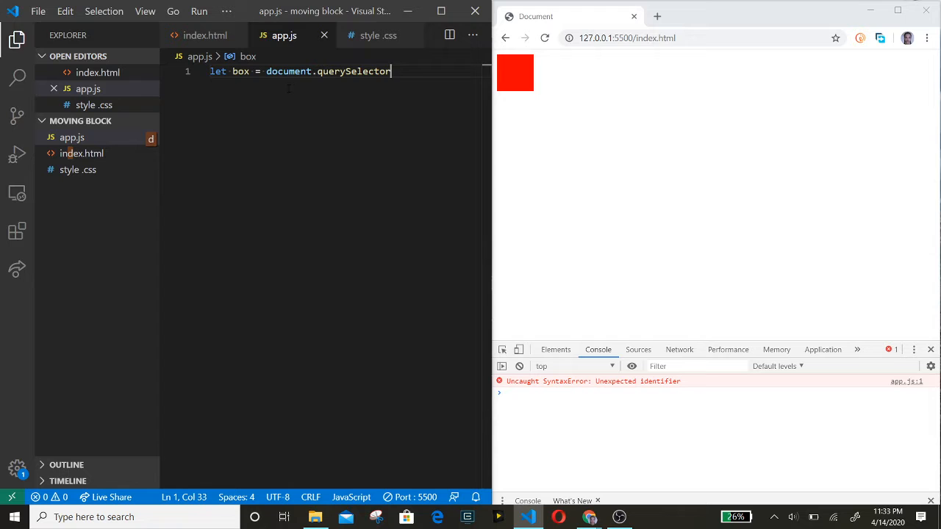
pyautogui.write("('')")
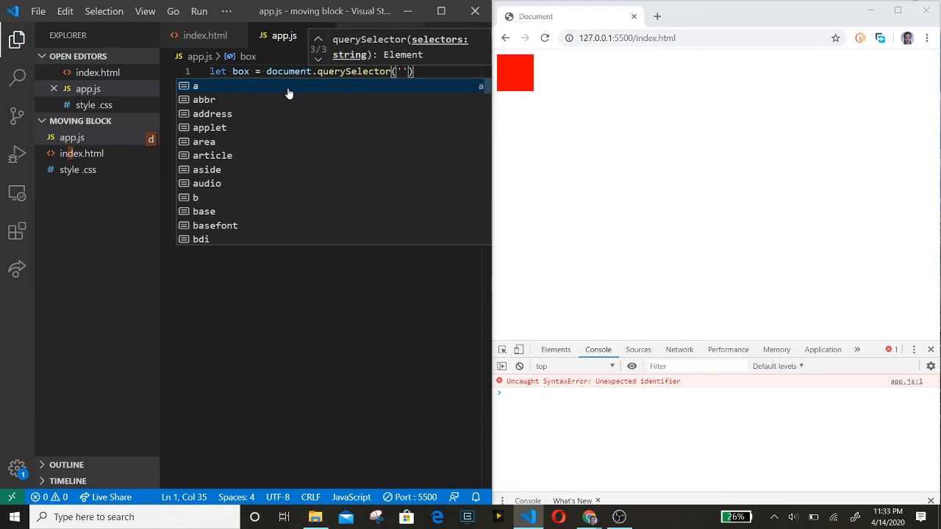
pyautogui.write('div')
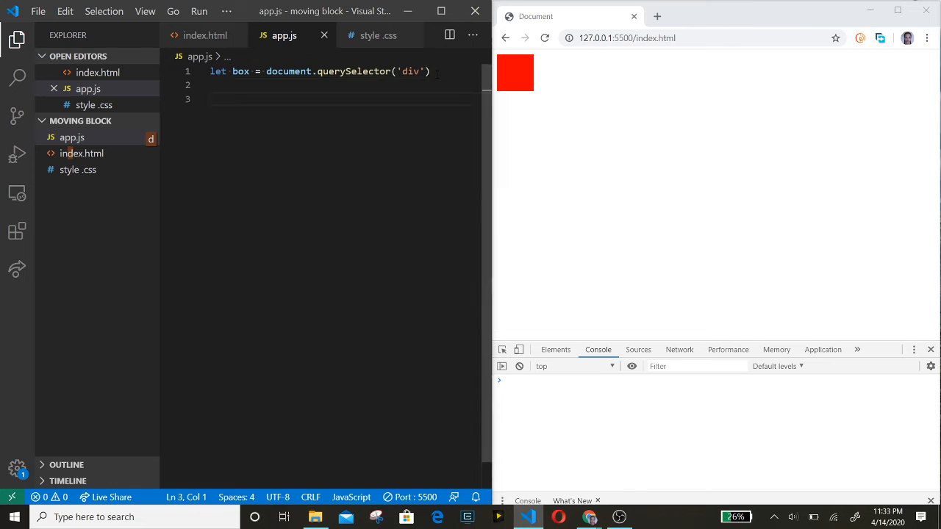
# Declare let x = { top: 10, left: 10 } as the box's position object.
pyautogui.write('let x')
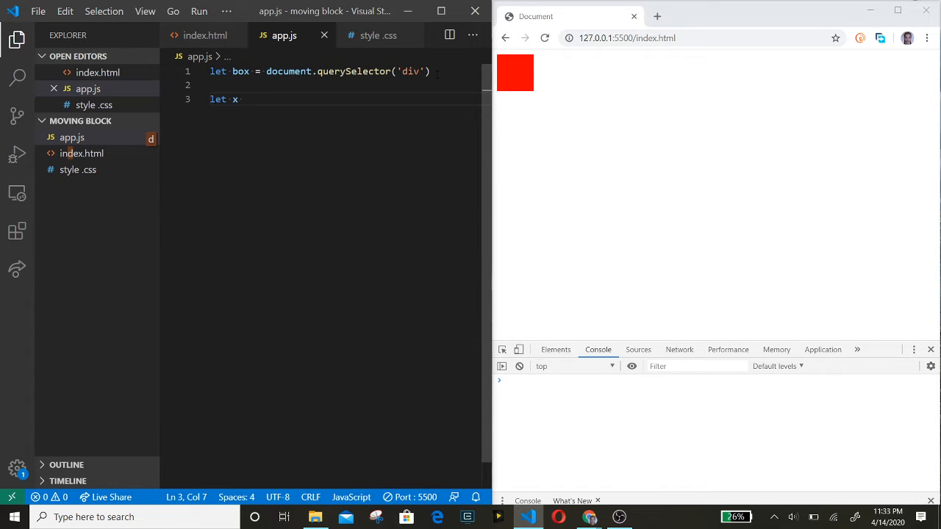
pyautogui.write('= {')
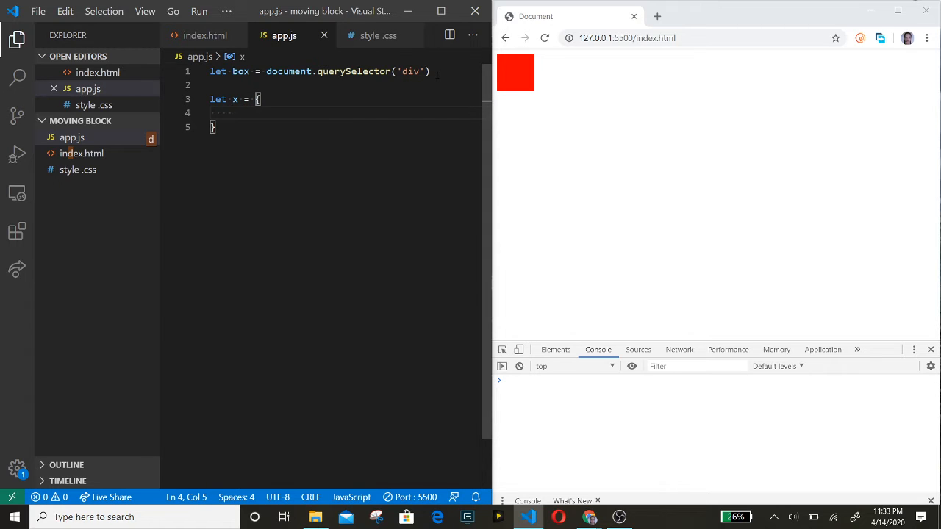
pyautogui.write('top:')
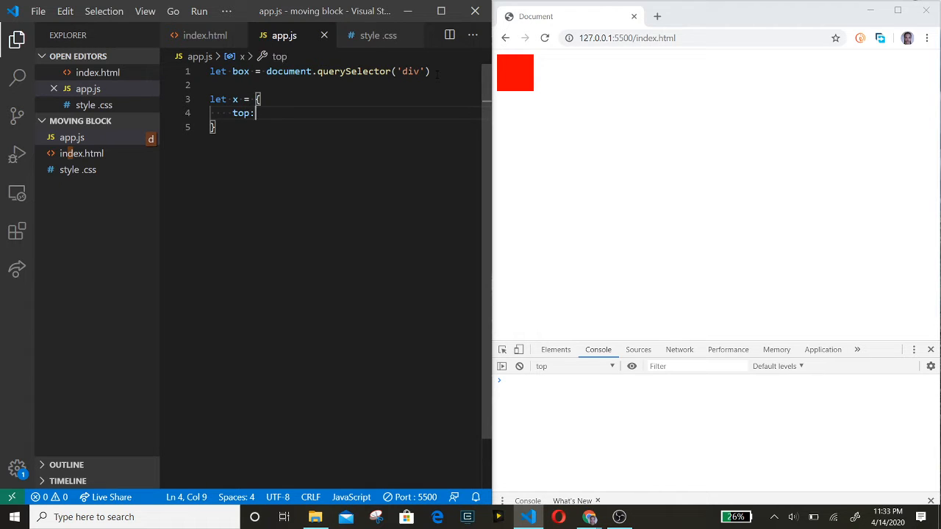
pyautogui.write('10')
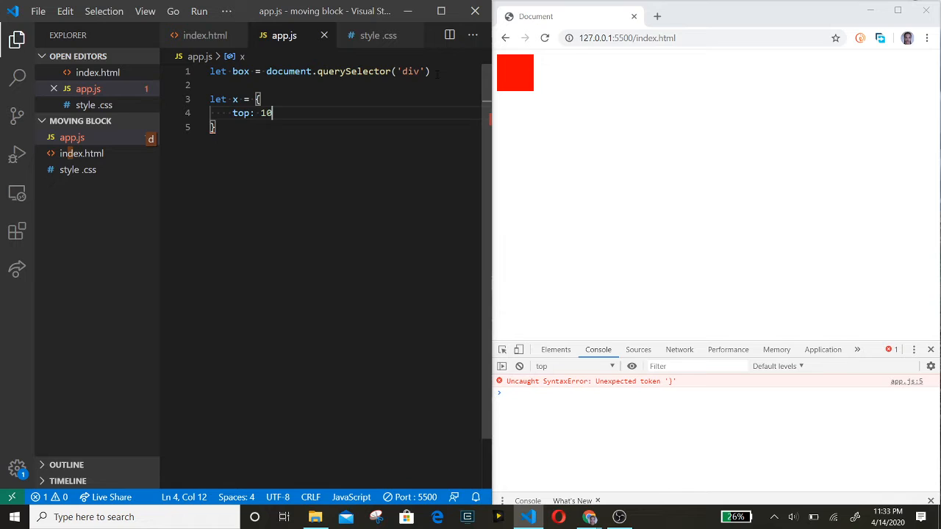
pyautogui.write(',')
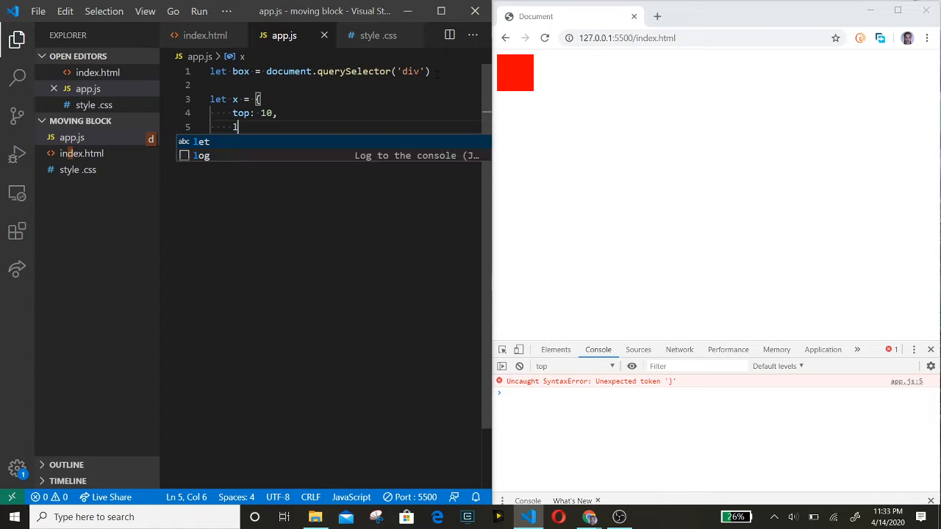
pyautogui.write('eft:')
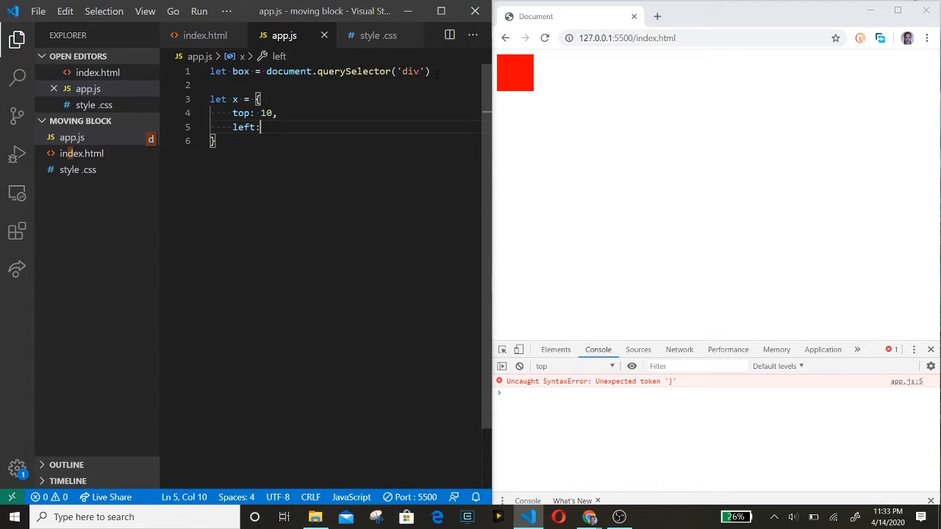
pyautogui.write('10')
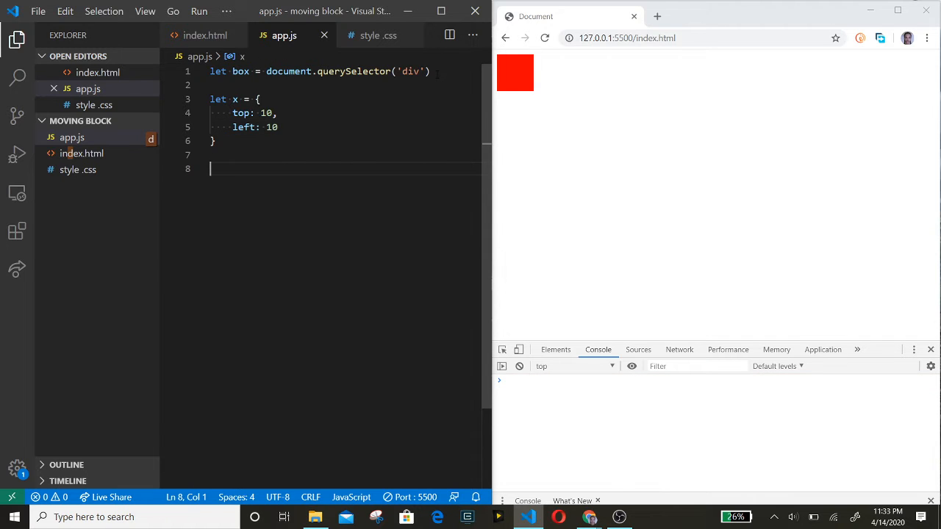
# Add document.addEventListener('keydown', moveBox) below the declarations.
pyautogui.write('d')
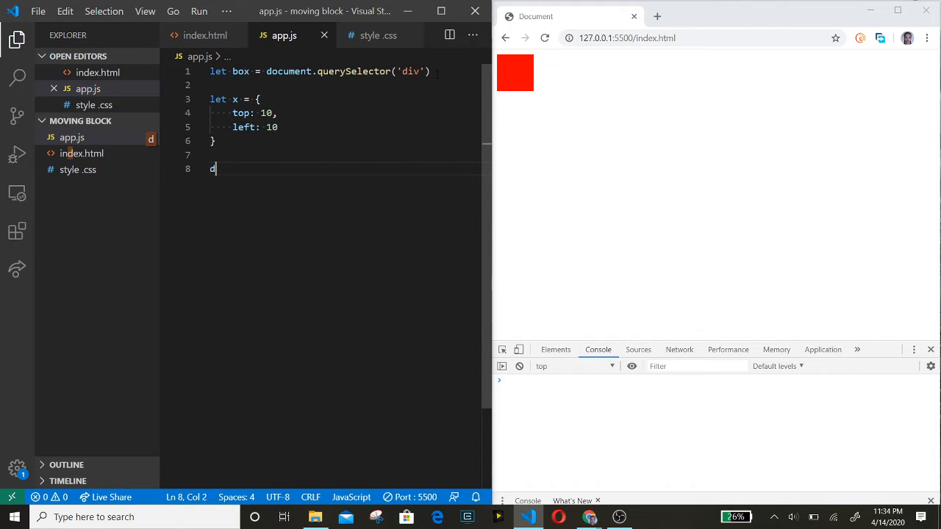
pyautogui.write('ocument.addEventListener(')
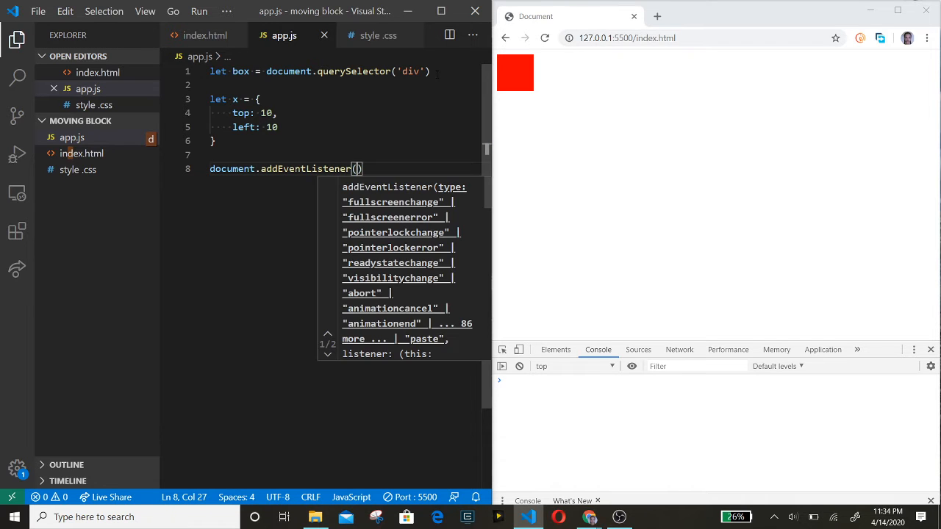
pyautogui.write("'key'")
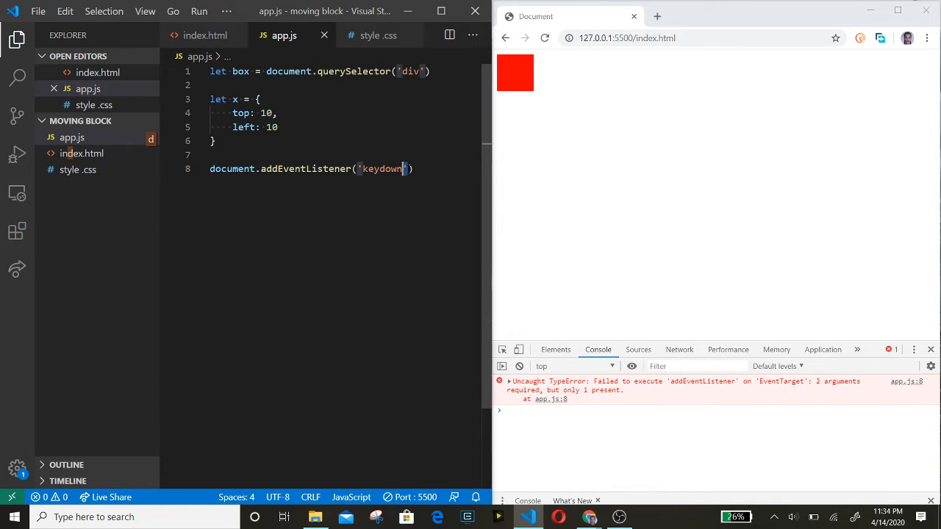
pyautogui.write(',m')
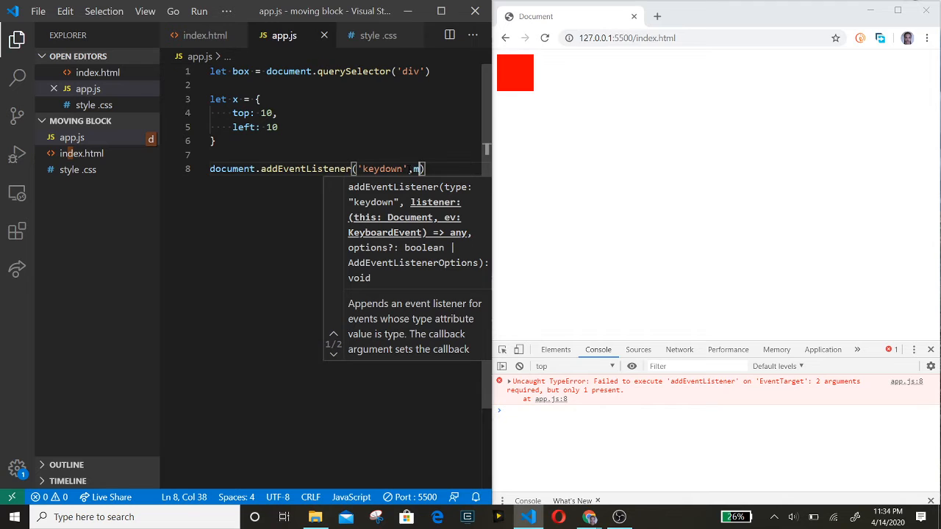
pyautogui.write('ove')
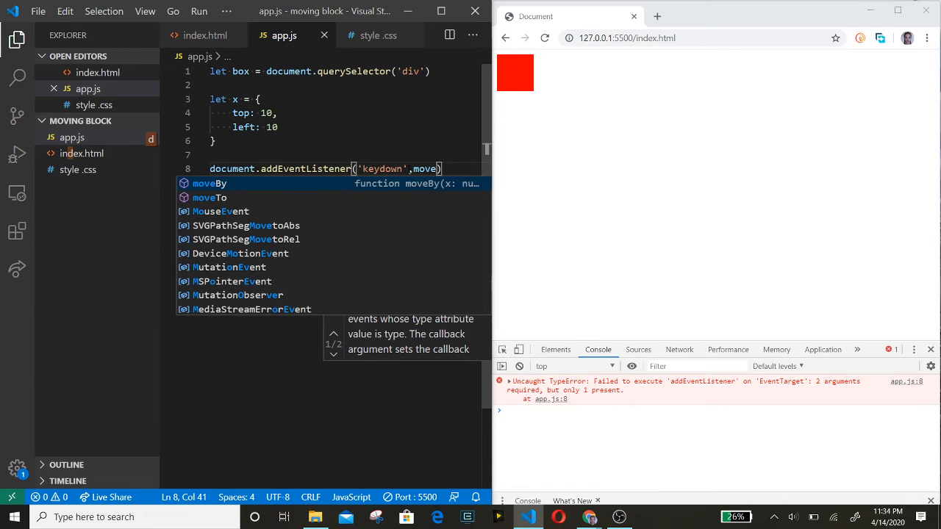
pyautogui.write('Box')
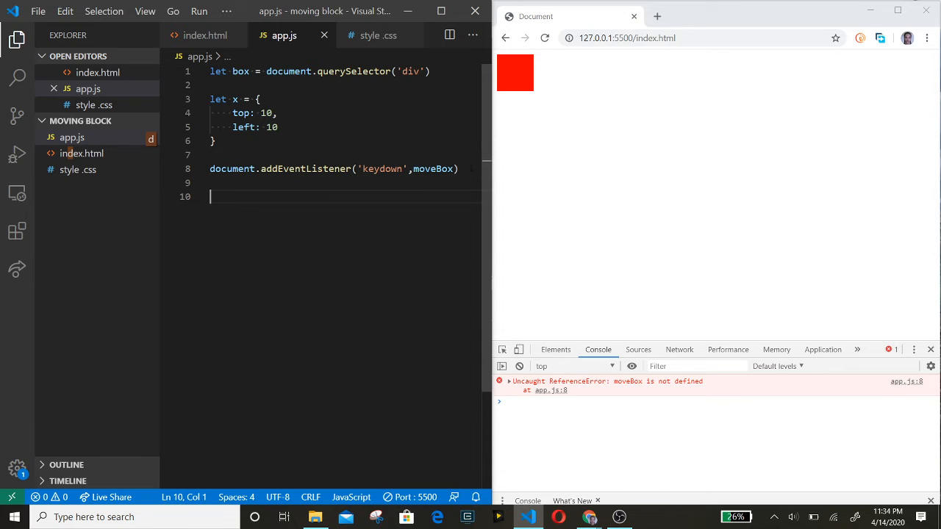
# Write function moveBox(e) { with console.log(e) inside its body.
pyautogui.write('function')
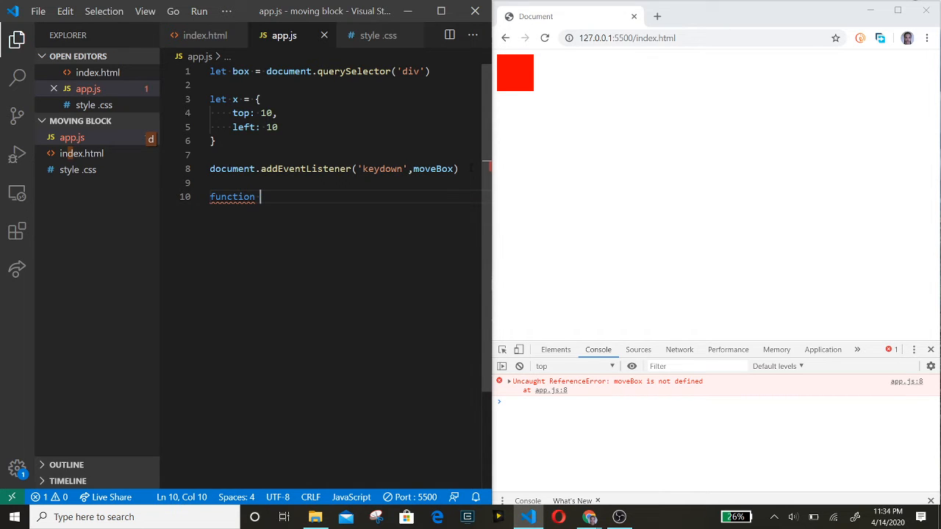
pyautogui.write('moveBox')
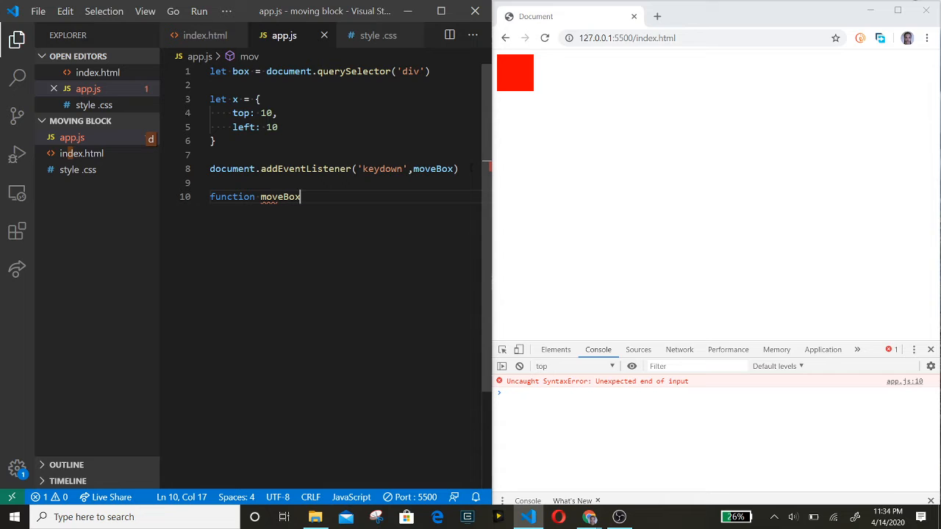
pyautogui.write('()')
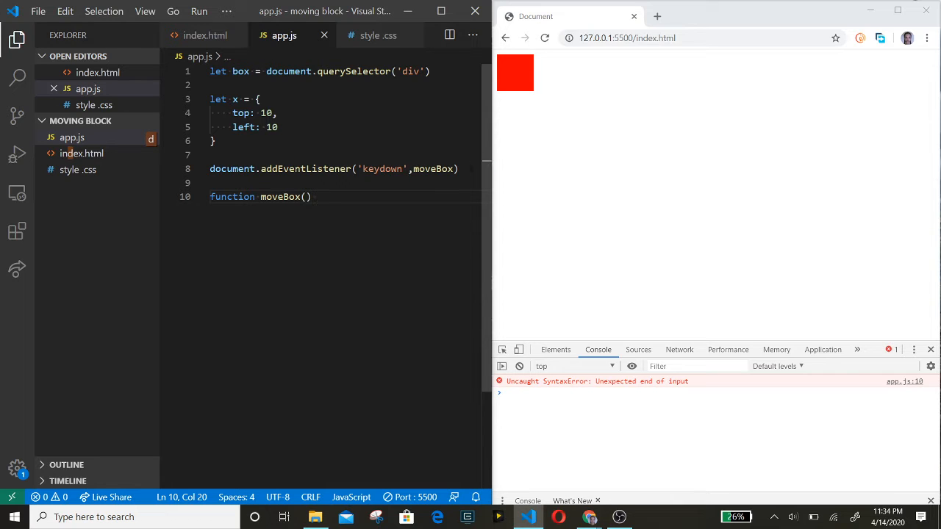
pyautogui.write('{')
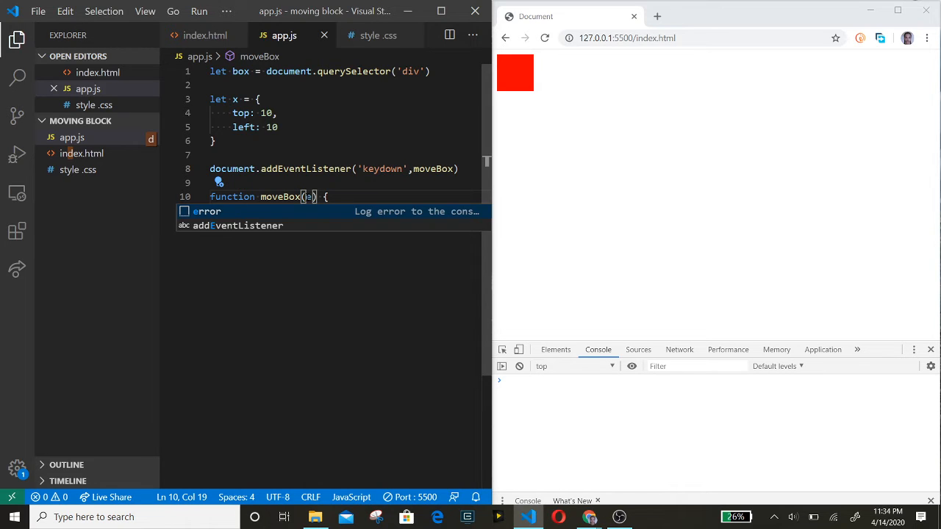
pyautogui.press('Enter')
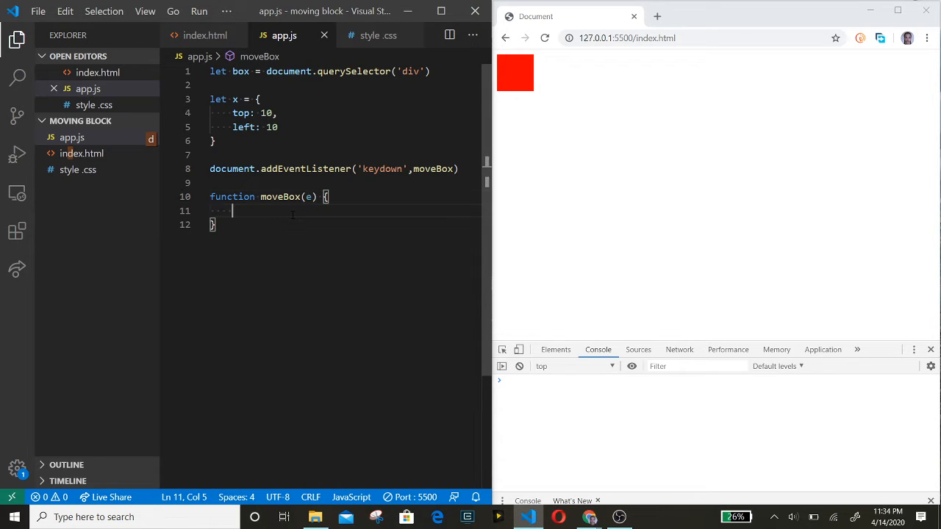
pyautogui.write('console')
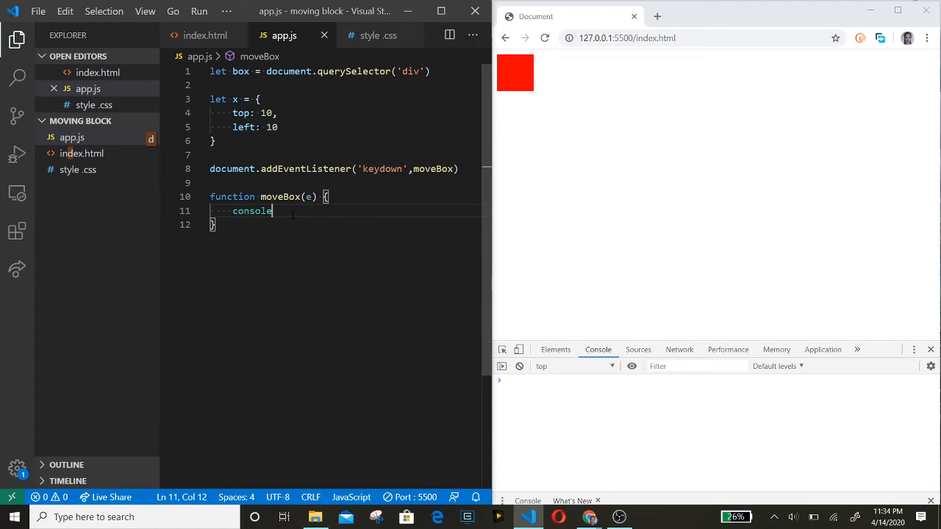
pyautogui.write('.log()')
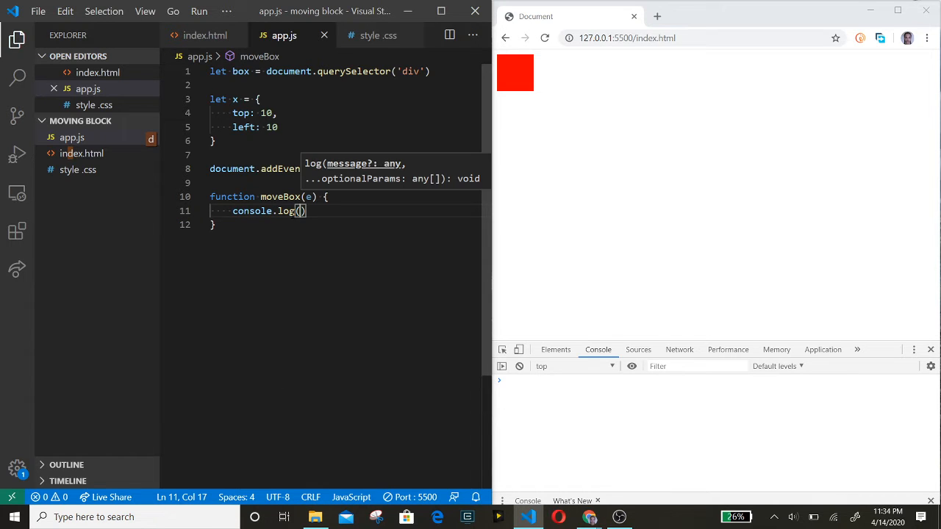
pyautogui.write('e')
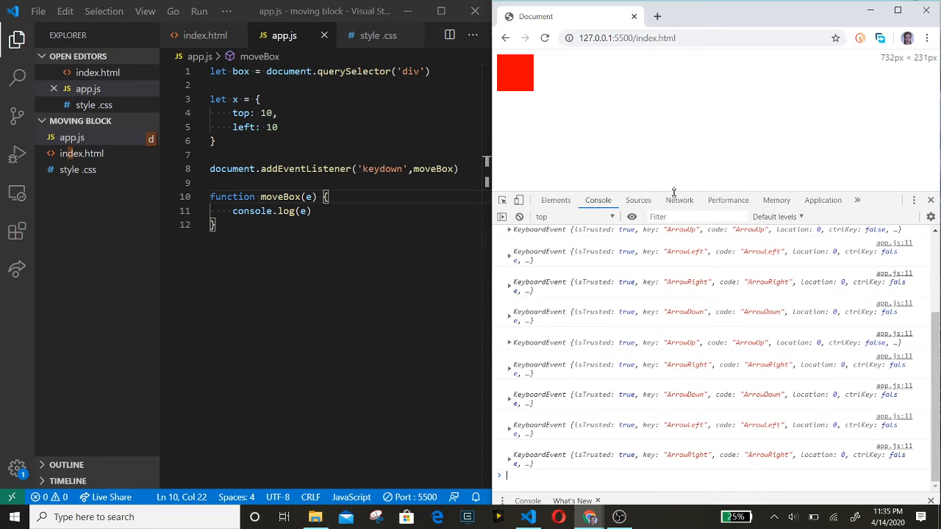
# Expand the logged ArrowRight KeyboardEvent in the console to read its keyCode.
pyautogui.click(510, 283)
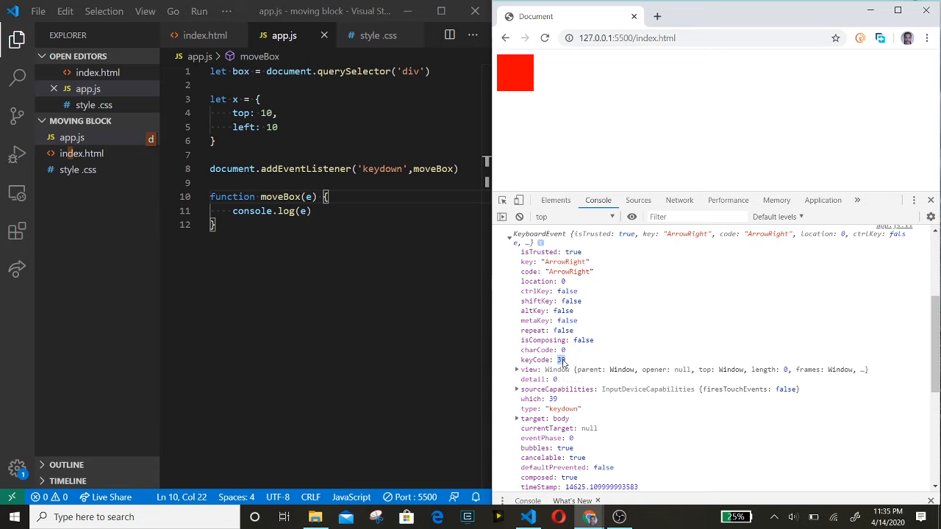
pyautogui.moveTo(582, 354)
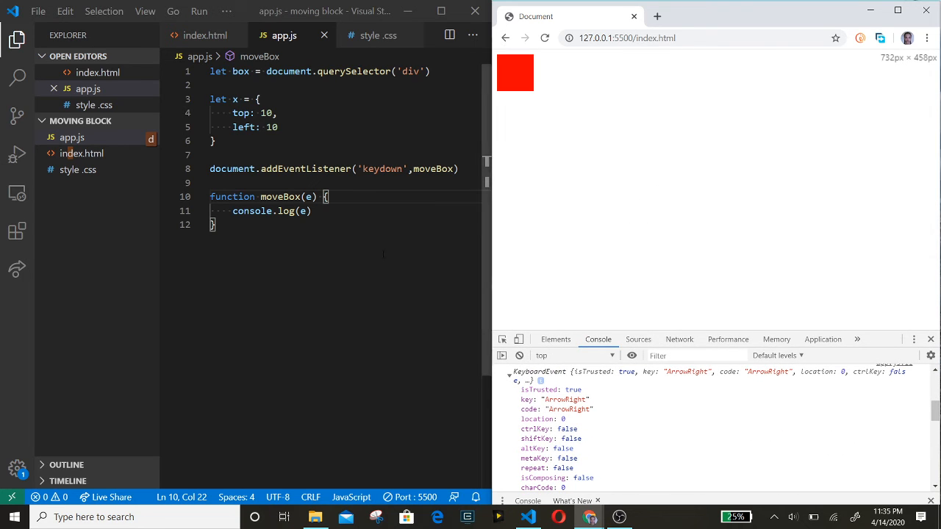
# Log e.keyCode and start an if(e.keyCode ...){} check on a new line.
pyautogui.press('Enter')
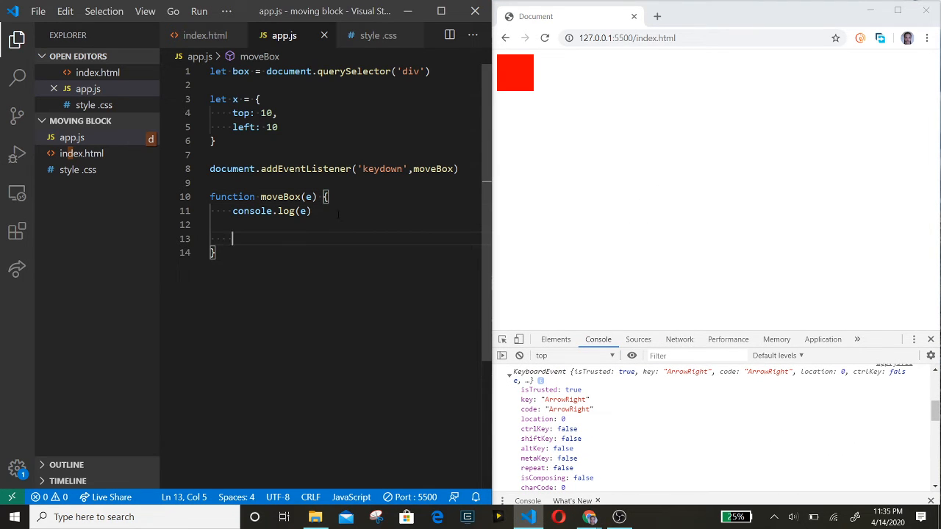
pyautogui.write('if(')
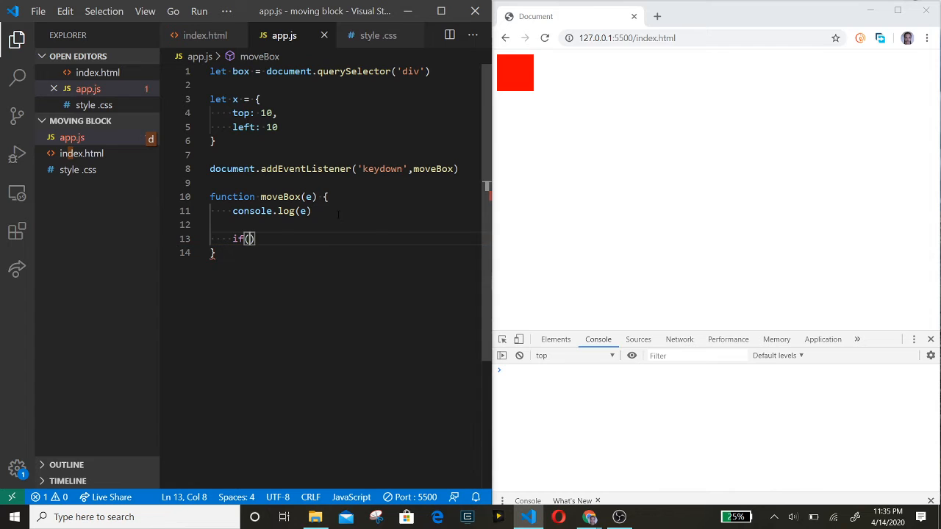
pyautogui.write('{}')
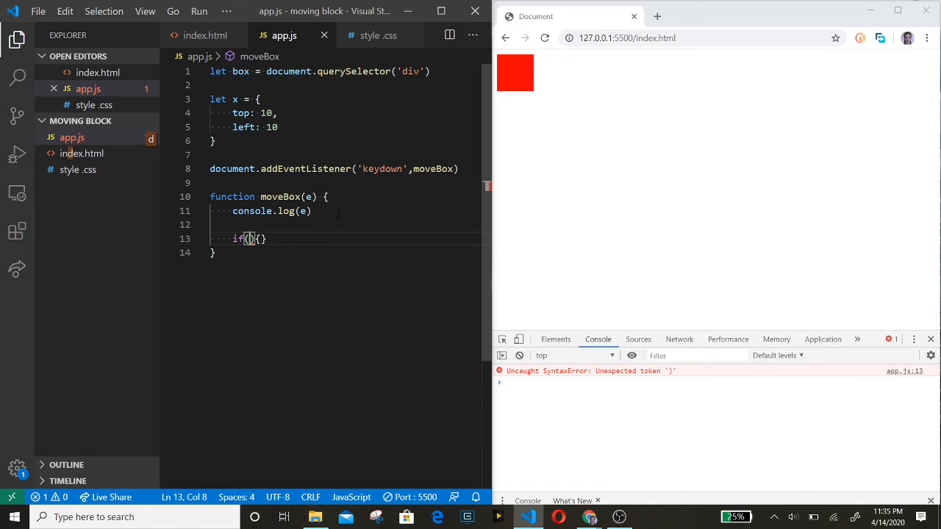
pyautogui.write('e.ke')
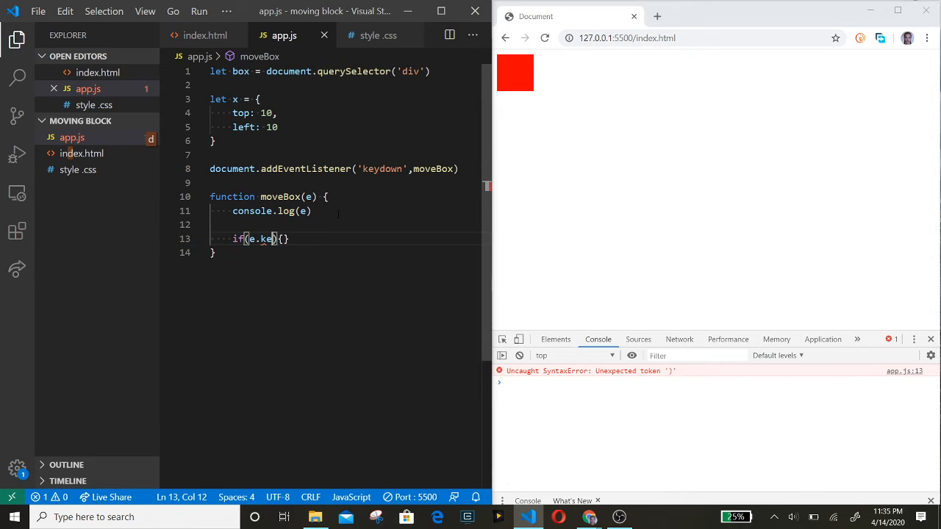
pyautogui.write('yc')
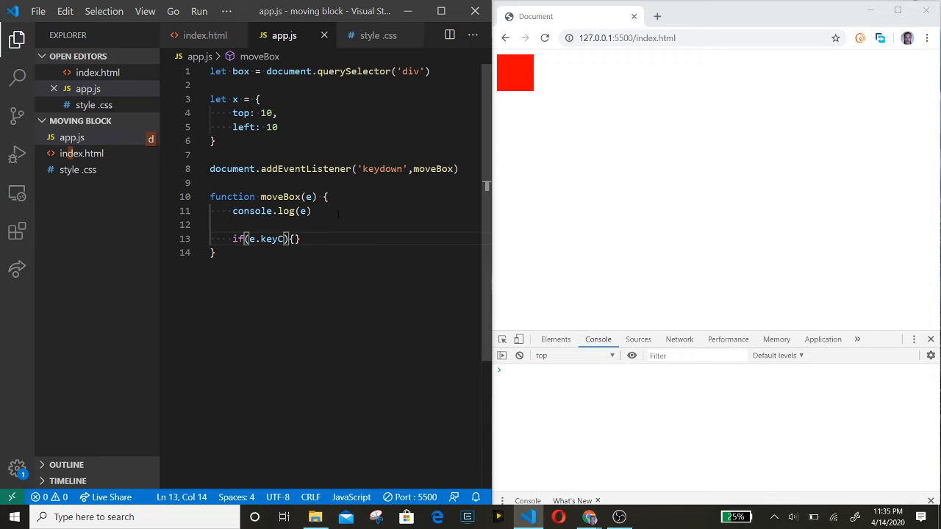
pyautogui.write('ode')
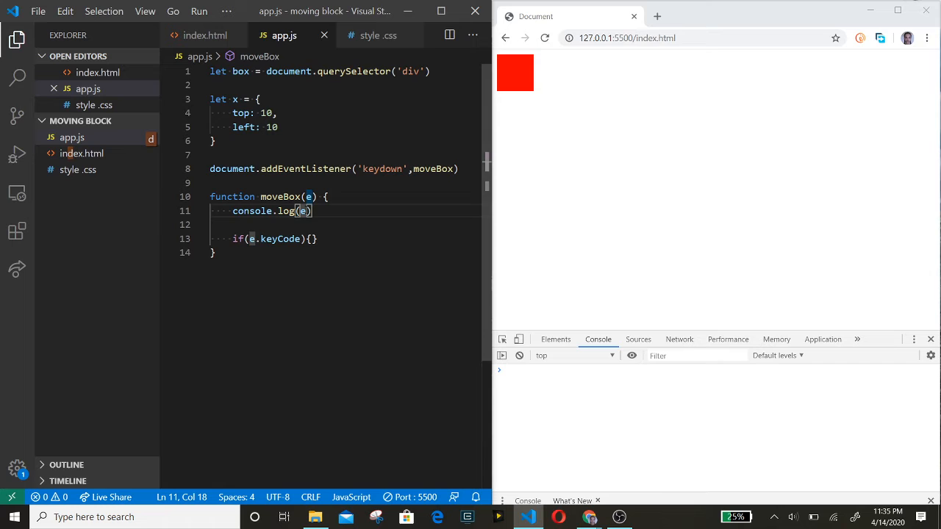
pyautogui.write('.keyCode')
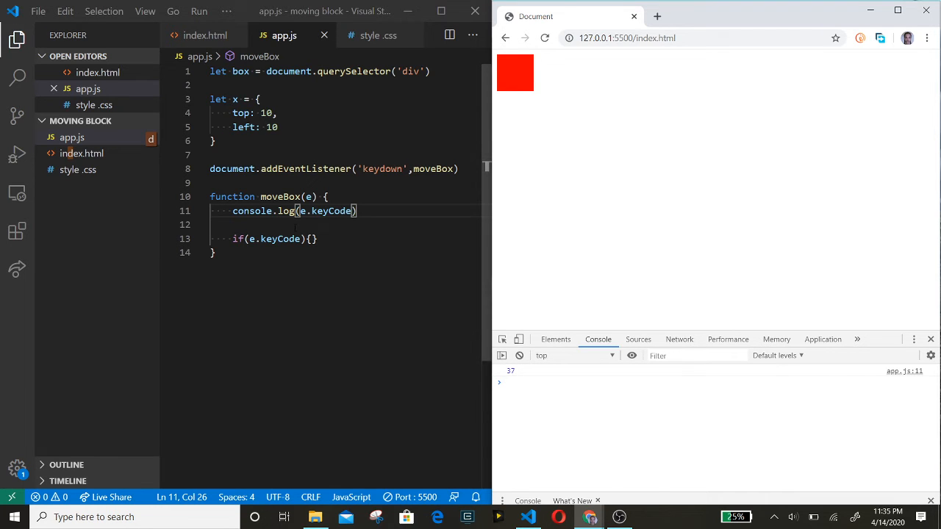
# Complete the check as e.keyCode===37 subtracting 10 from x.left.
pyautogui.write('==')
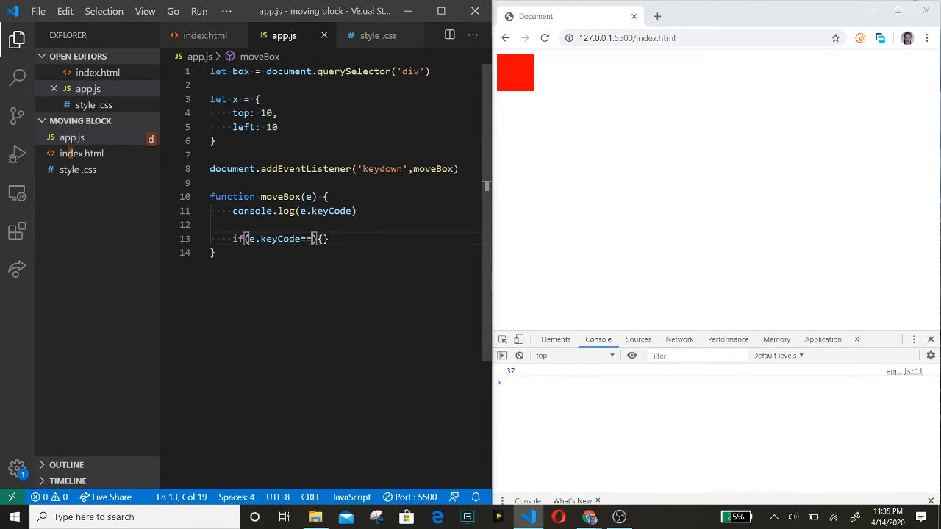
pyautogui.write('=')
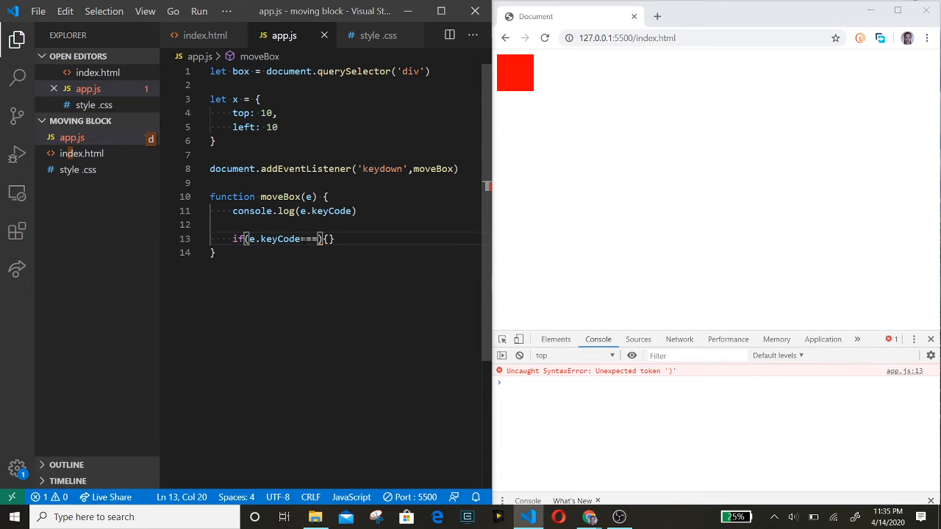
pyautogui.write('37')
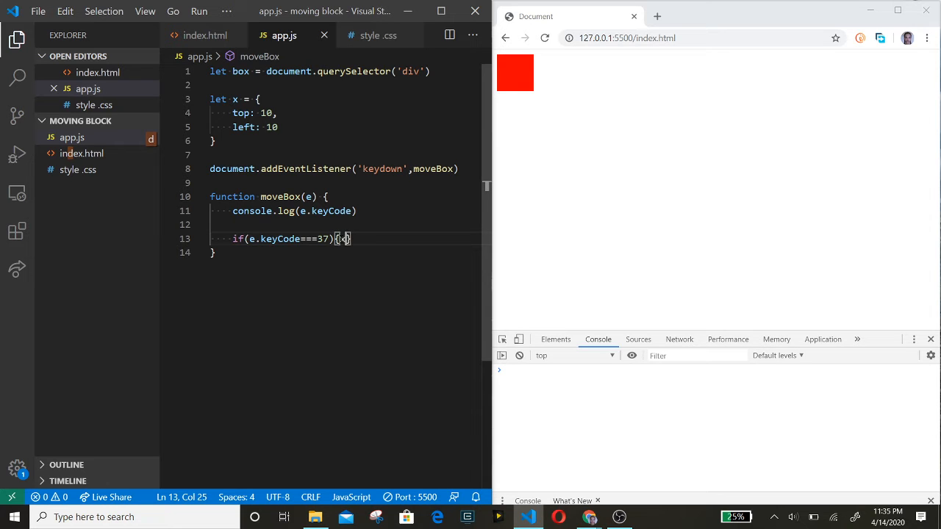
pyautogui.write('x.')
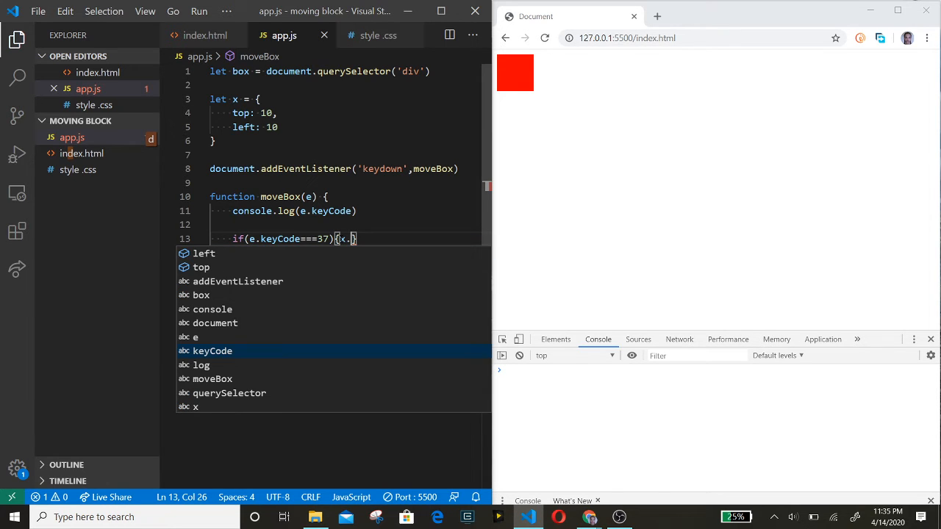
pyautogui.write('left')
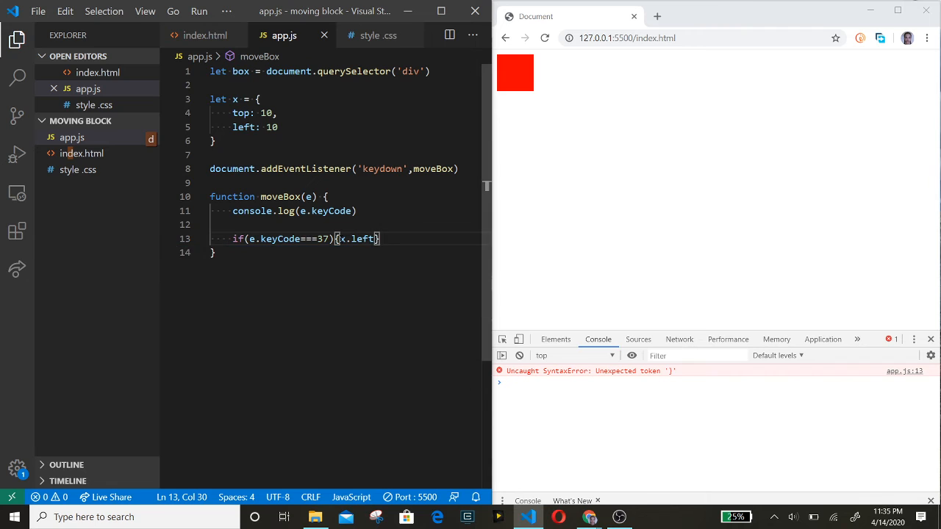
pyautogui.write('-= 10')
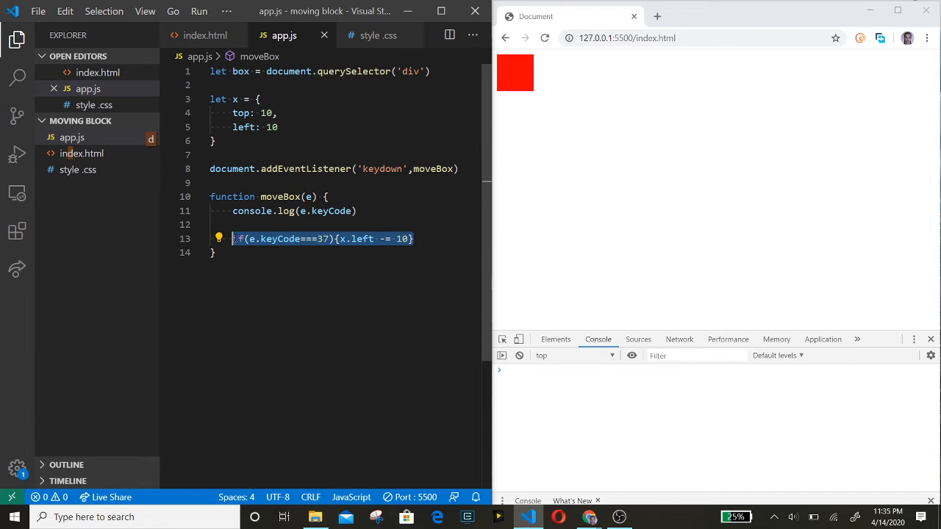
# Duplicate the keyCode 37 line and edit copies for keyCodes 38, 39, 40 adjusting x.top and x.left.
pyautogui.rightClick(324, 238)
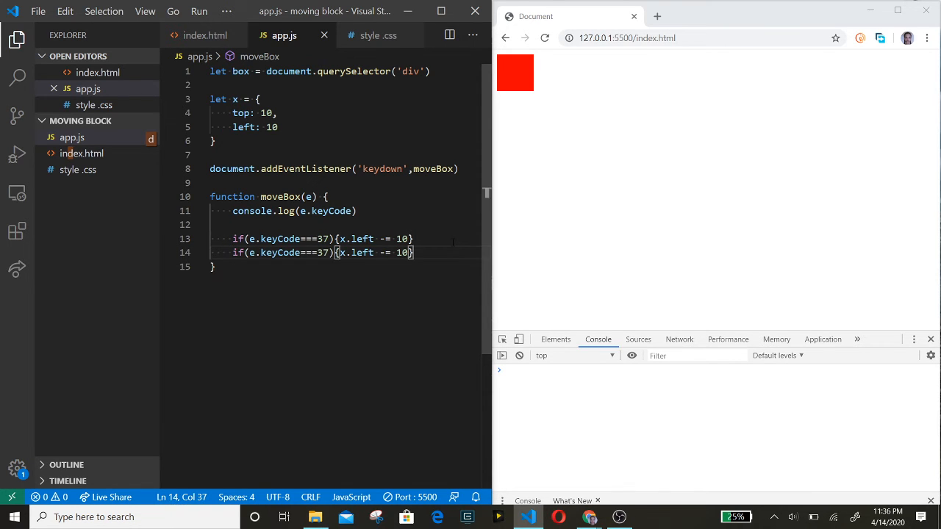
pyautogui.write('if(e.keyCode===37){x.left -= 10}')
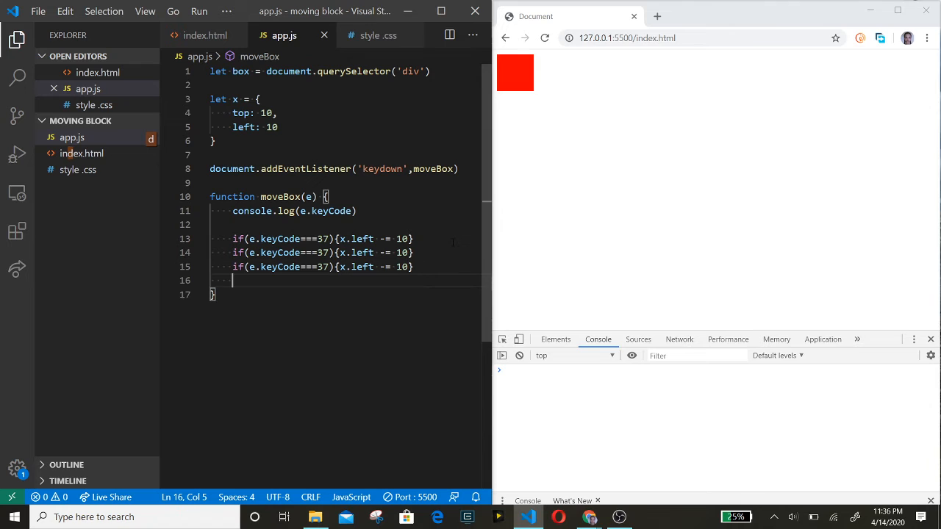
pyautogui.write('if(e.keyCode===37){x.left -= 10}')
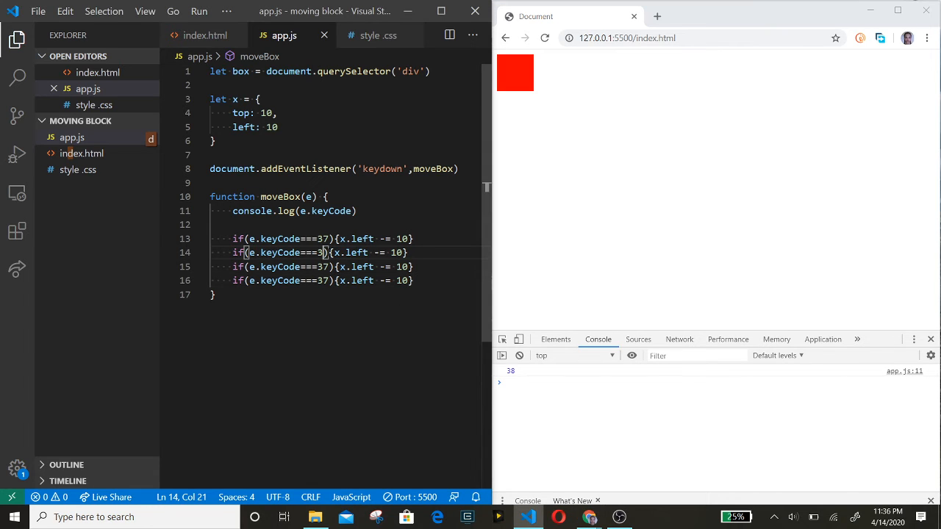
pyautogui.write('8')
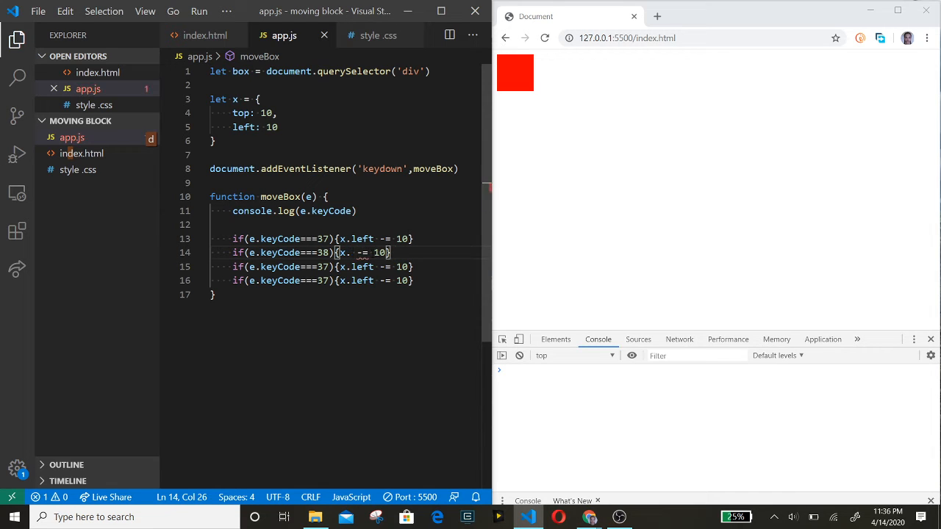
pyautogui.write('top')
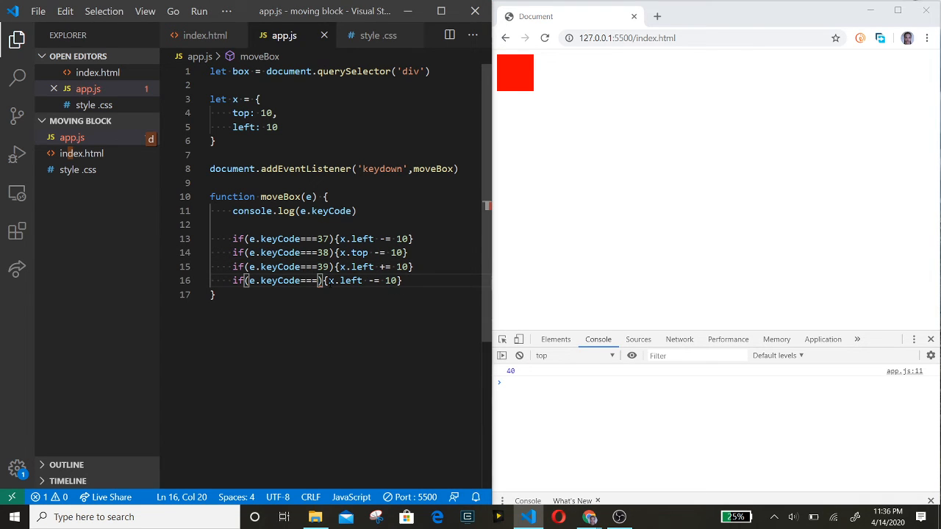
pyautogui.write('40')
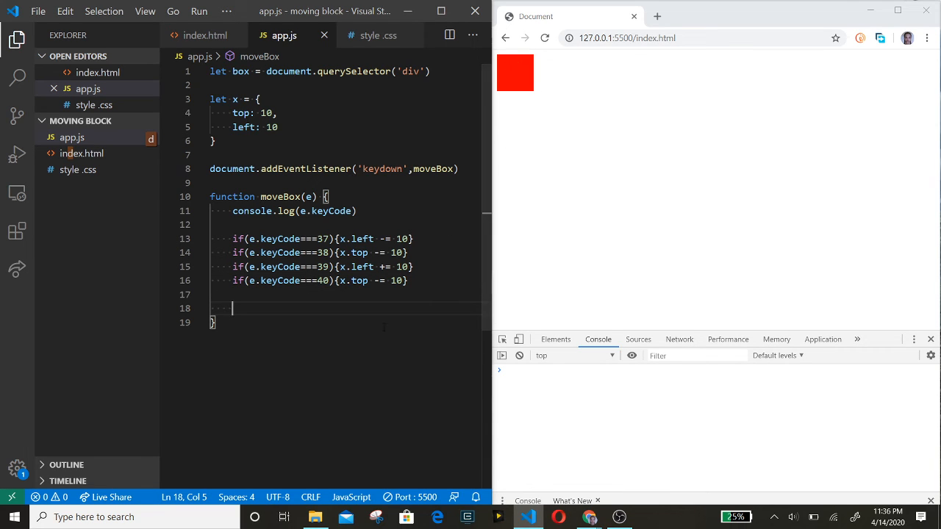
# Set box.style.top = x.top + 'px' and box.style.left = x.left + 'px'.
pyautogui.write('b')
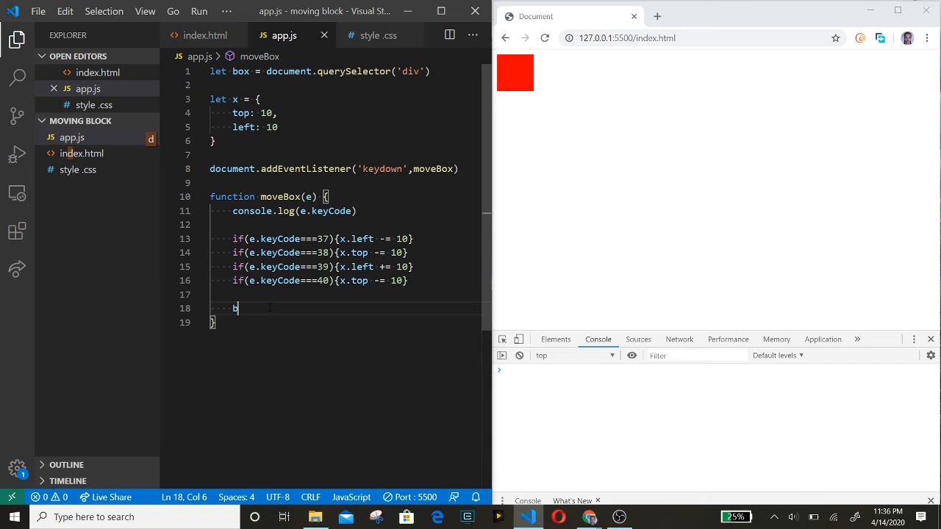
pyautogui.write('ox.style.')
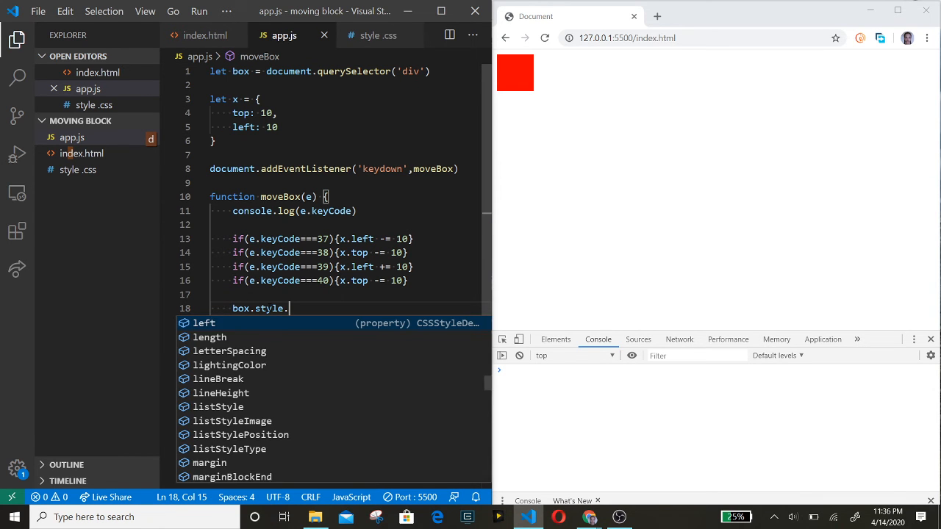
pyautogui.write('top =')
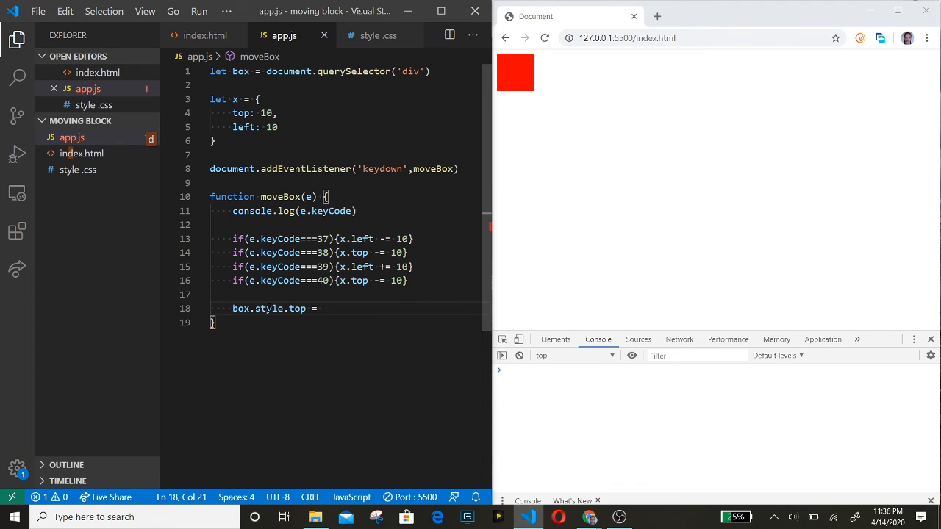
pyautogui.write('x.top +')
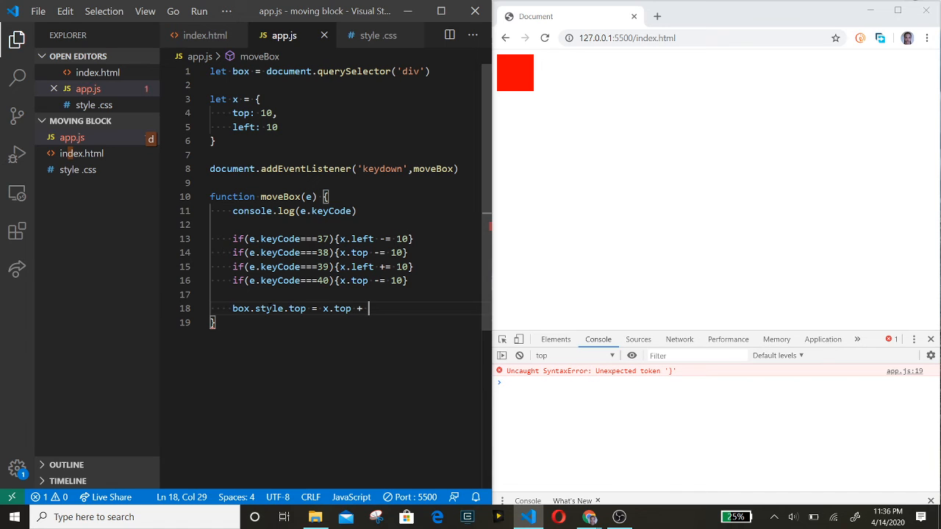
pyautogui.write("'px'")
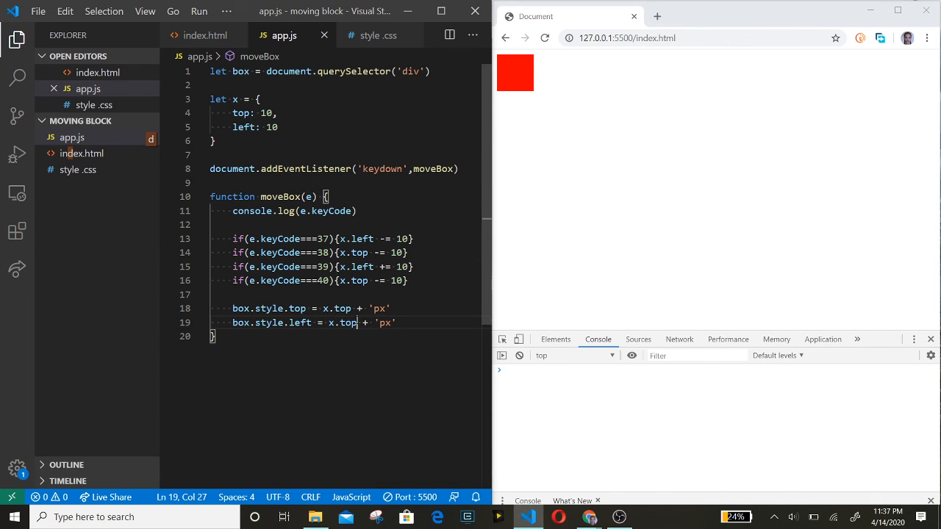
pyautogui.write('l')
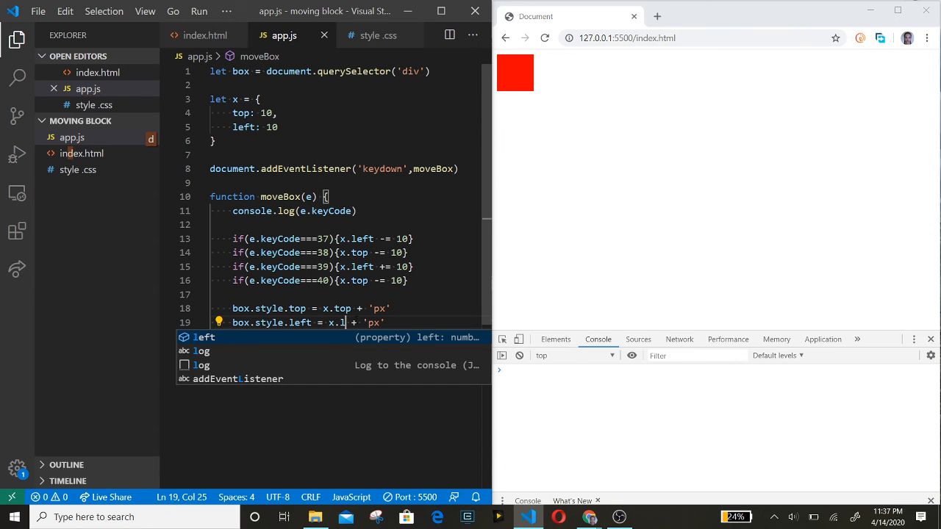
pyautogui.write('eft')
pyautogui.click(347, 281)
pyautogui.write('+')
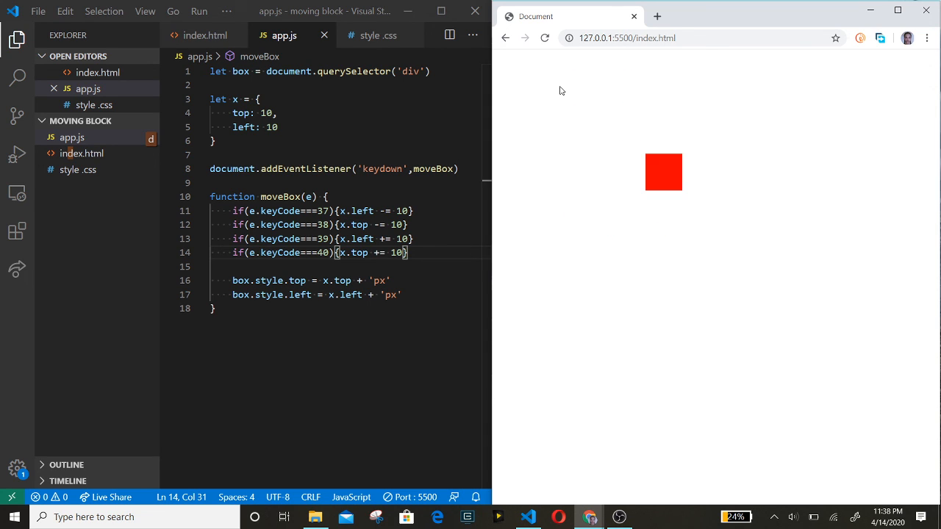
pyautogui.moveTo(664, 172)
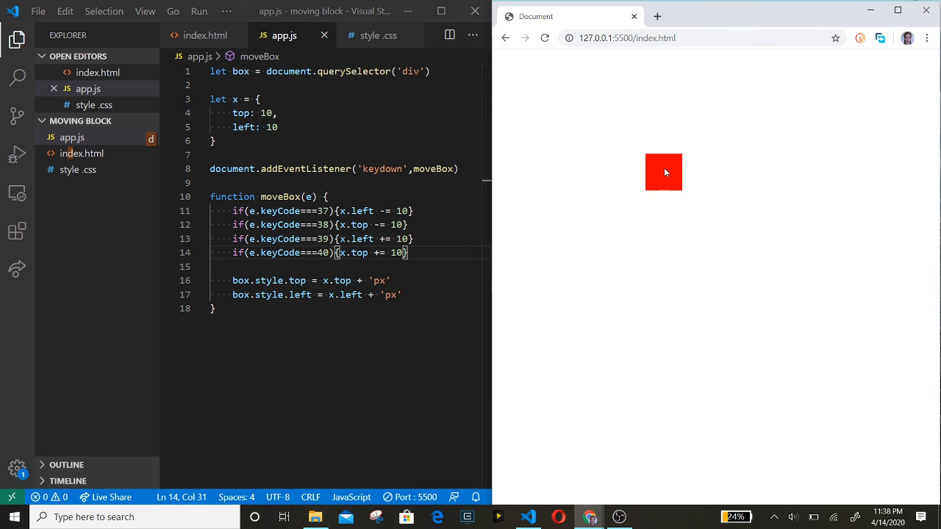
pyautogui.moveTo(605, 476)
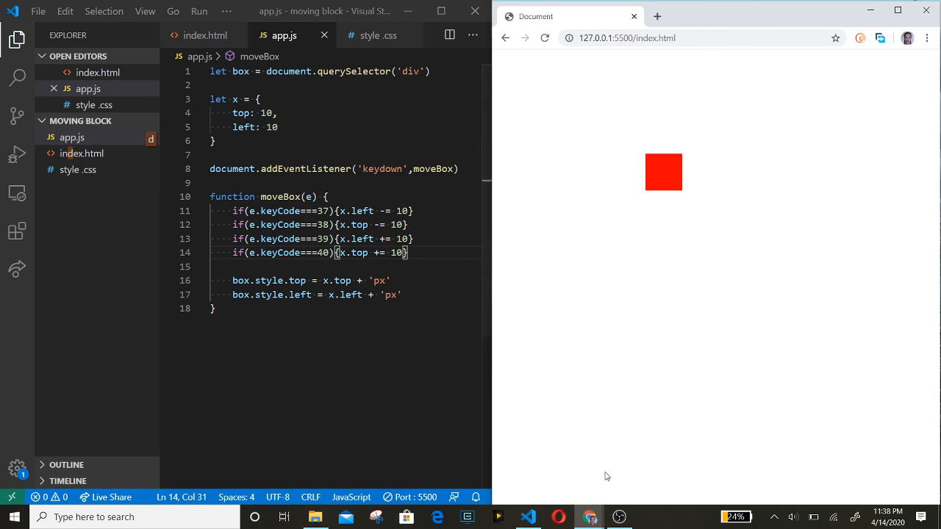